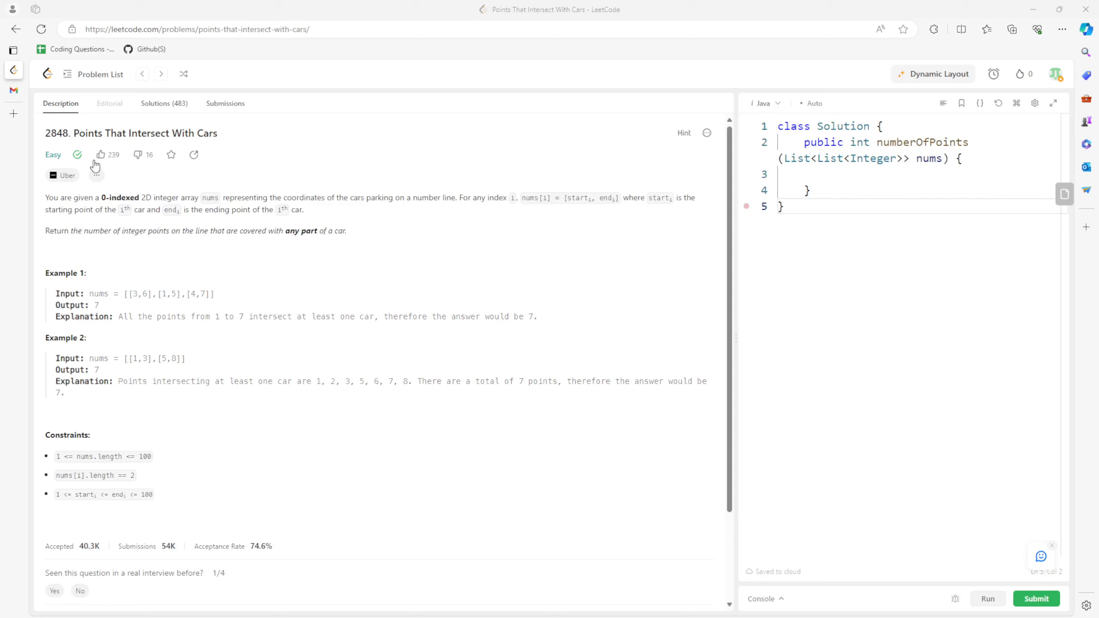
mouse_move(153, 223)
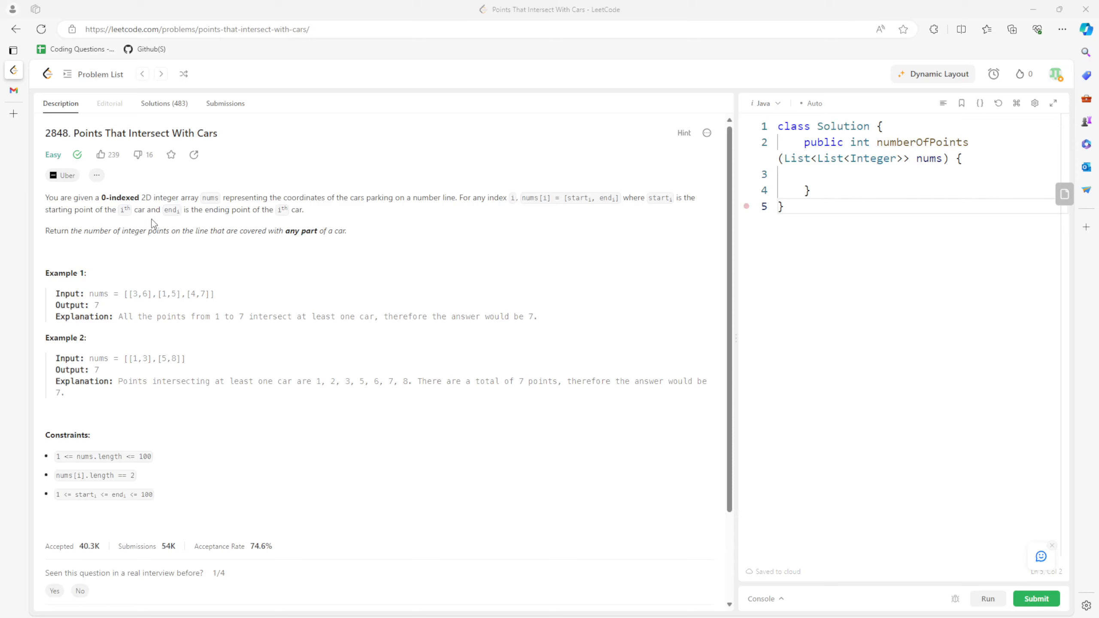
Highlight the 'Return the number of integer points' sentence and start a Web Capture of the page.
drag(45, 231, 92, 231)
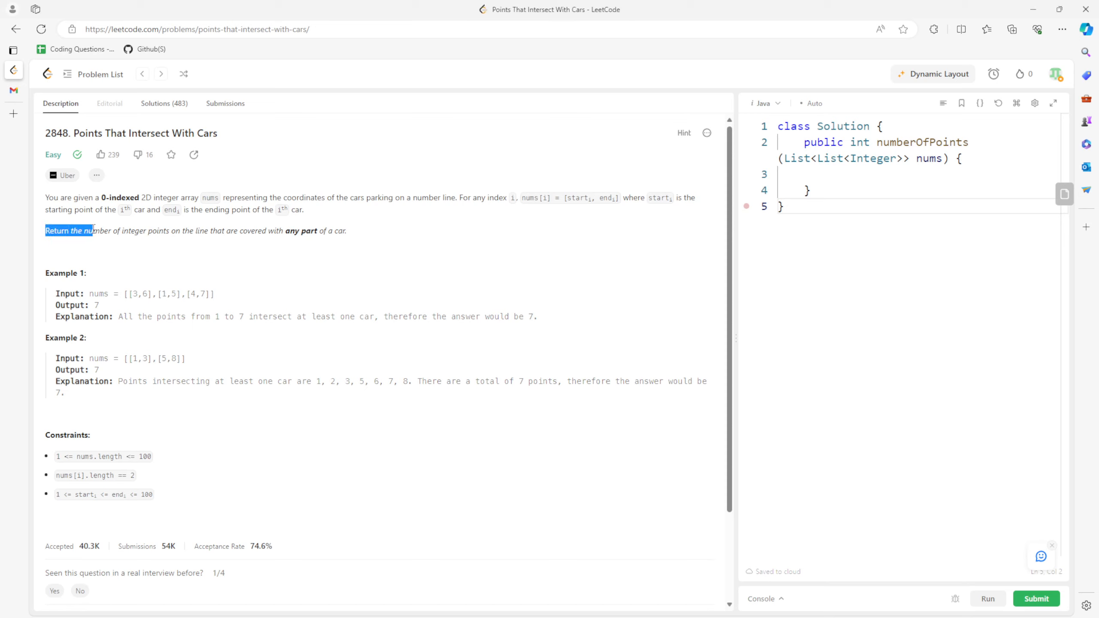
drag(91, 231, 168, 231)
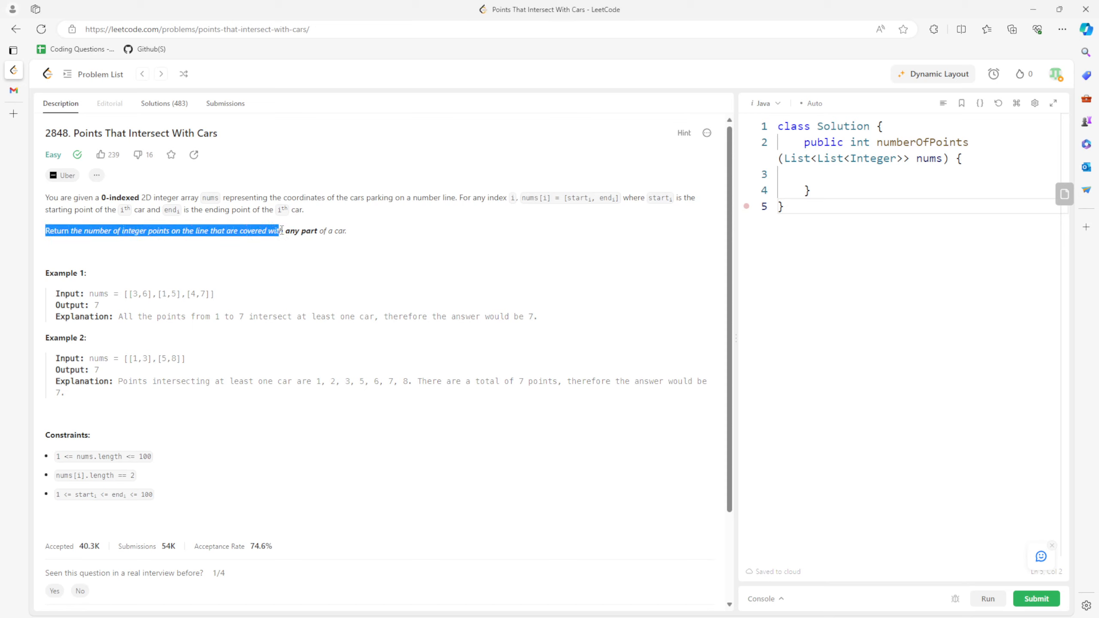
click(559, 333)
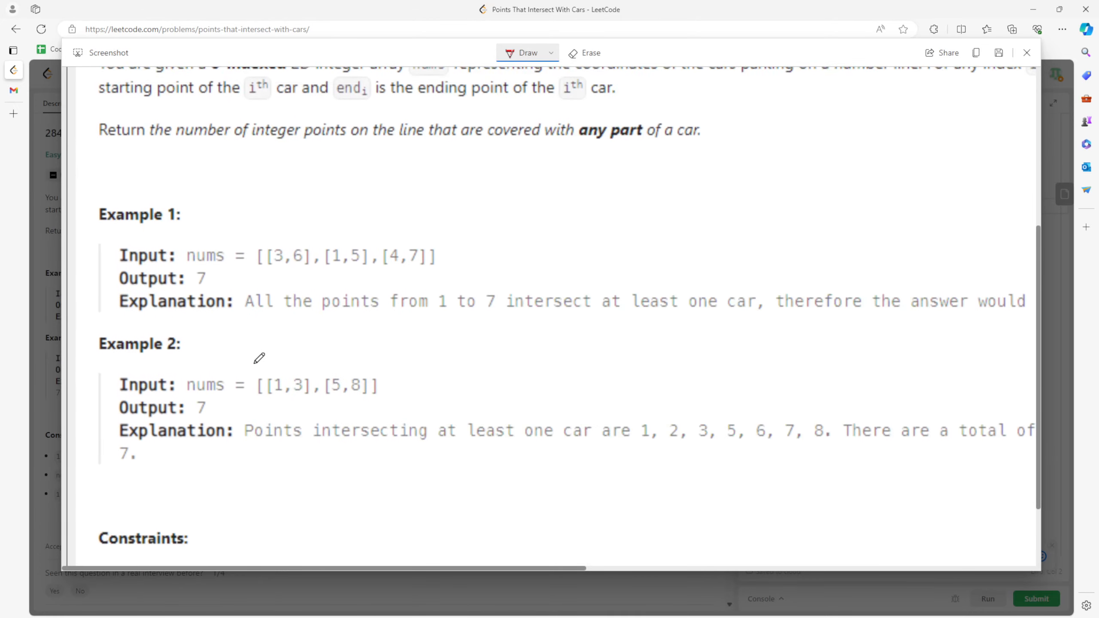
Circle Example 1's intervals [3,6], [1,5], [4,7] and sketch the first car as a span.
scroll(down, 3)
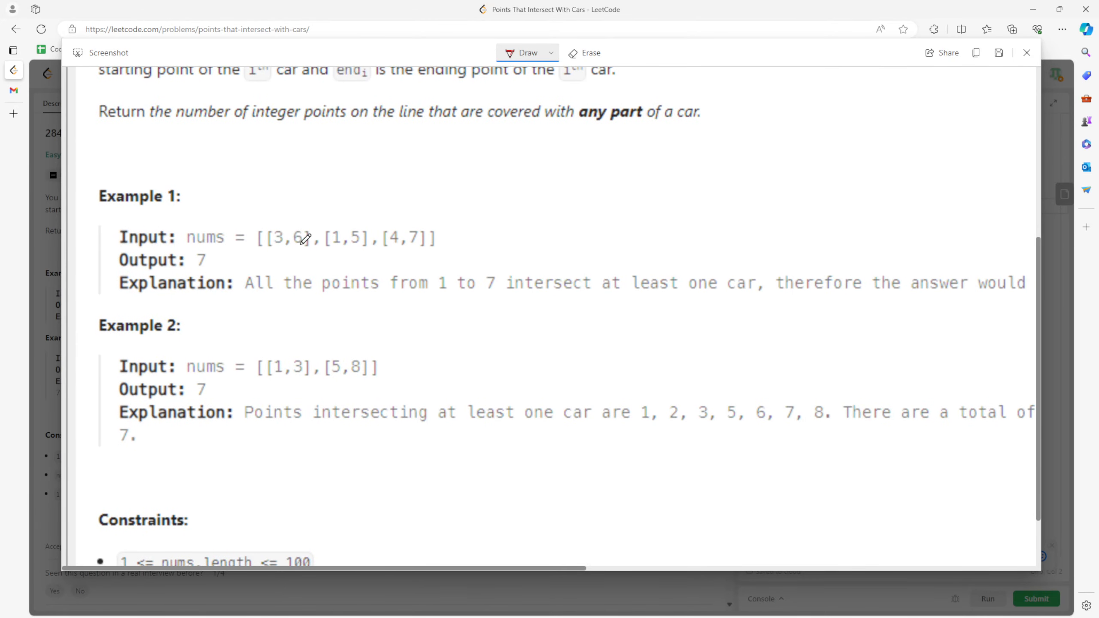
drag(260, 239, 315, 239)
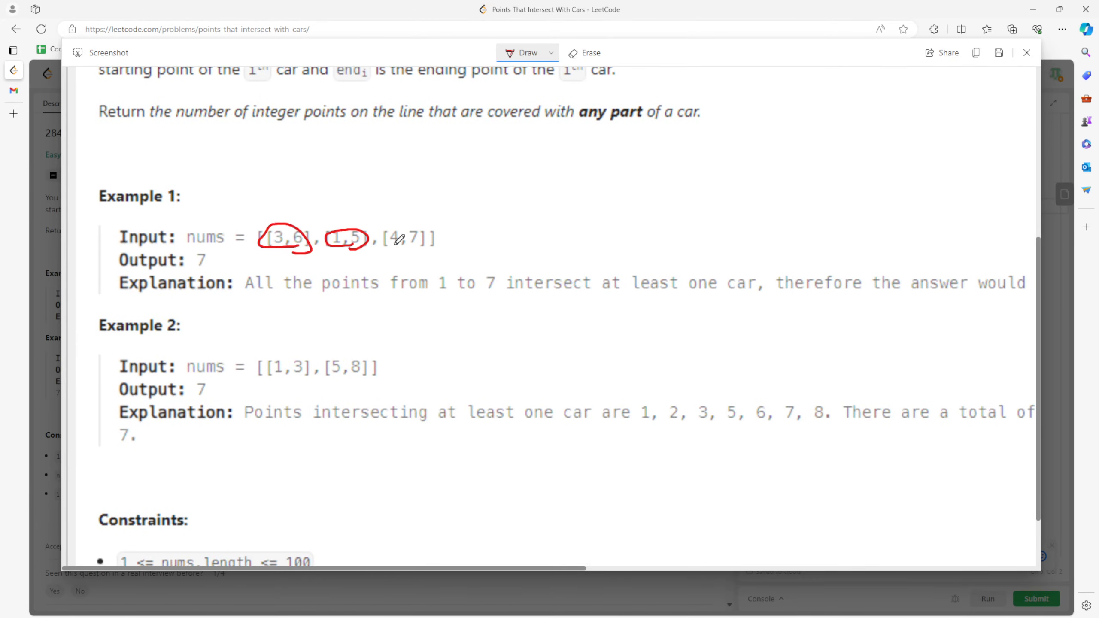
drag(411, 256, 428, 255)
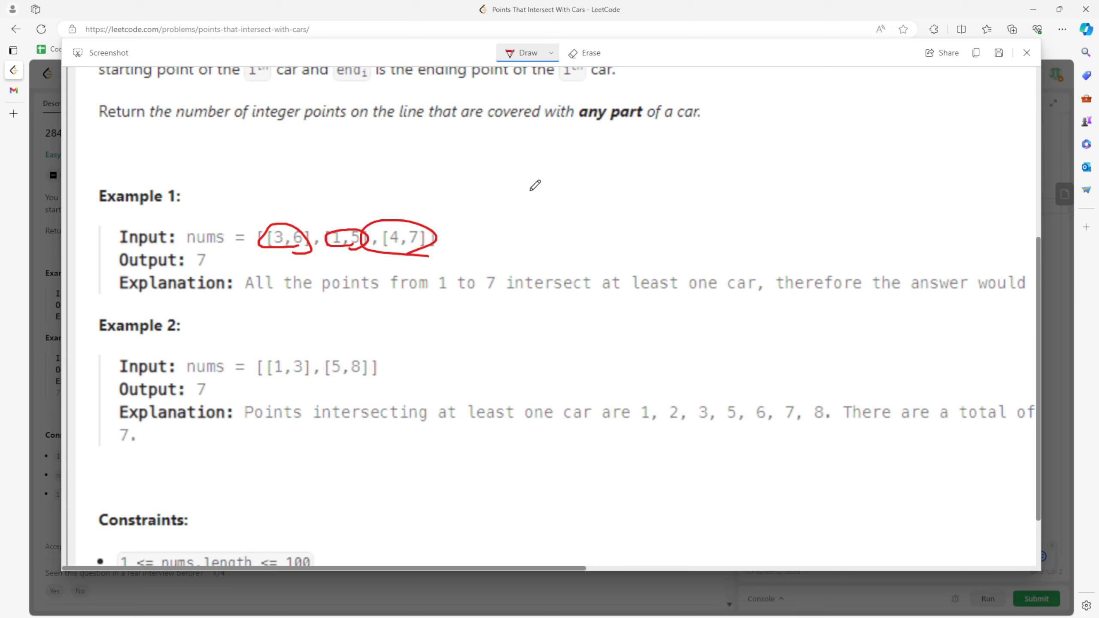
drag(529, 140, 707, 168)
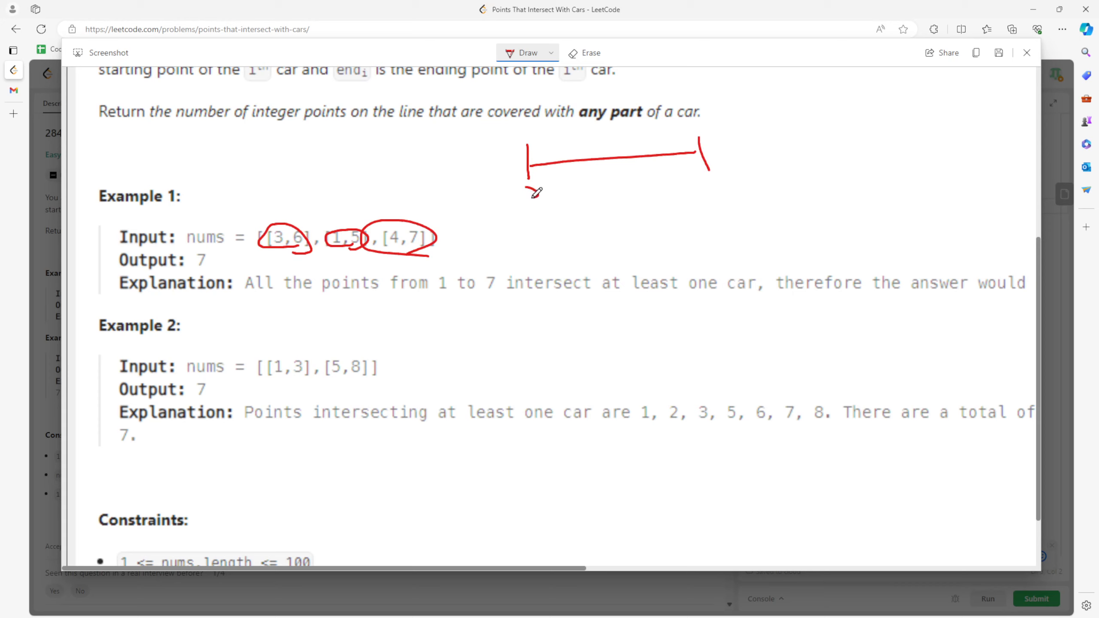
Sketch the remaining cars in different ink colours and underline the return sentence in red.
click(550, 52)
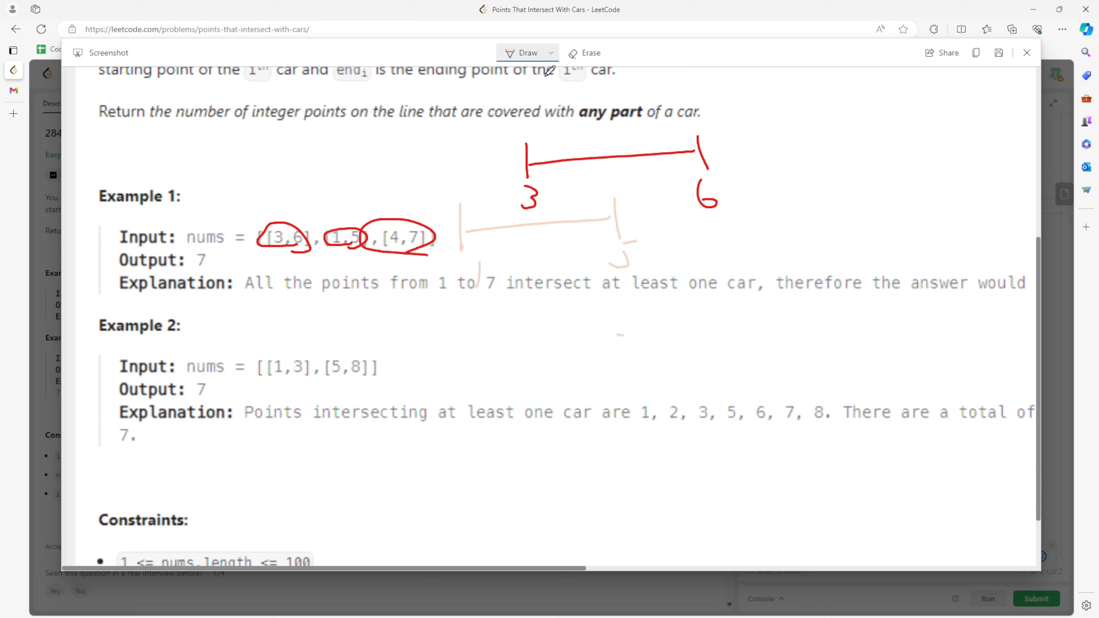
click(551, 52)
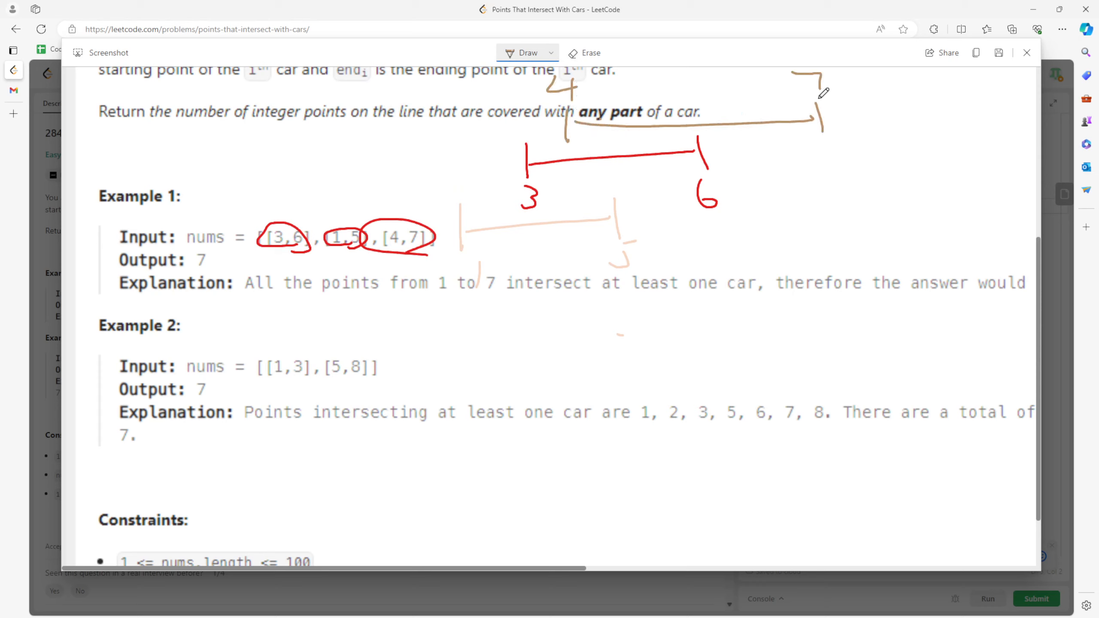
click(550, 53)
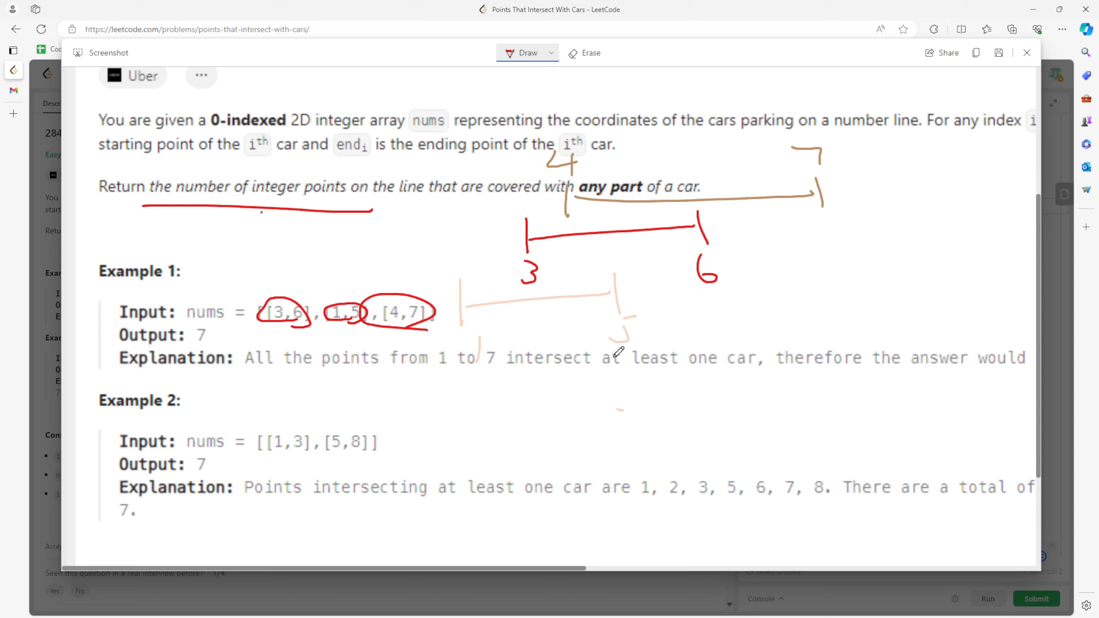
Draw a row of red tick marks under Example 1 for the covered integer points.
drag(470, 403, 470, 448)
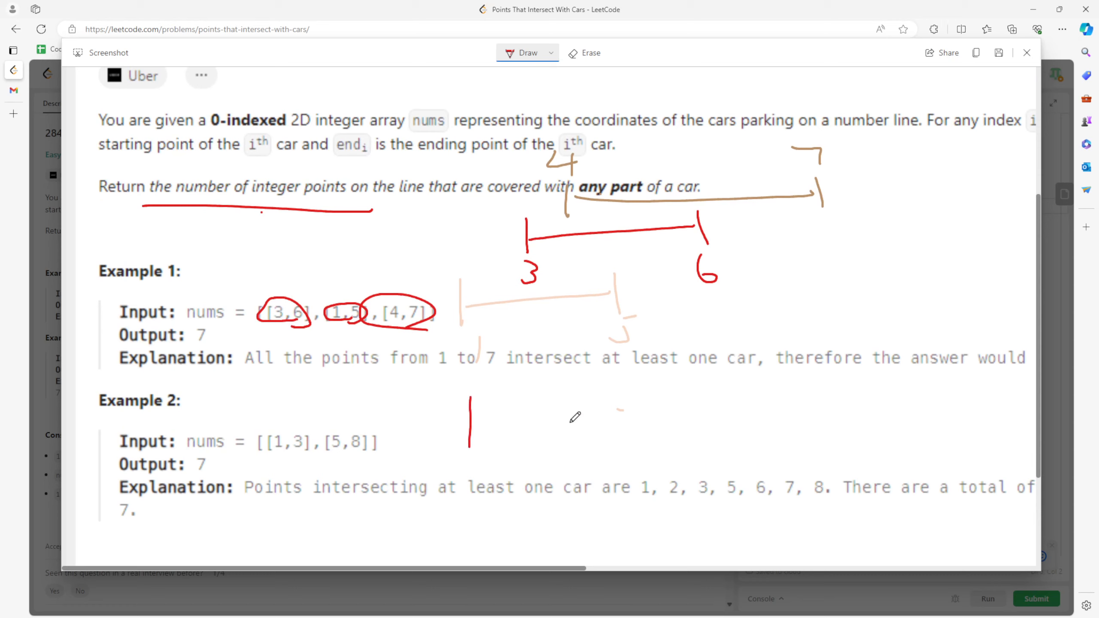
drag(512, 392, 631, 414)
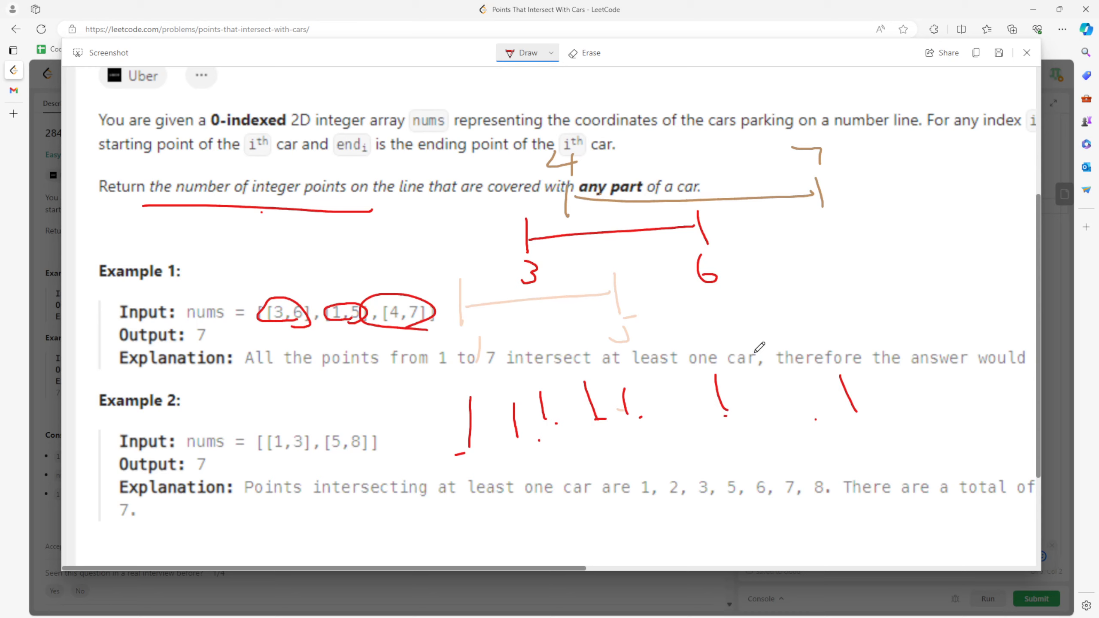
mouse_move(763, 323)
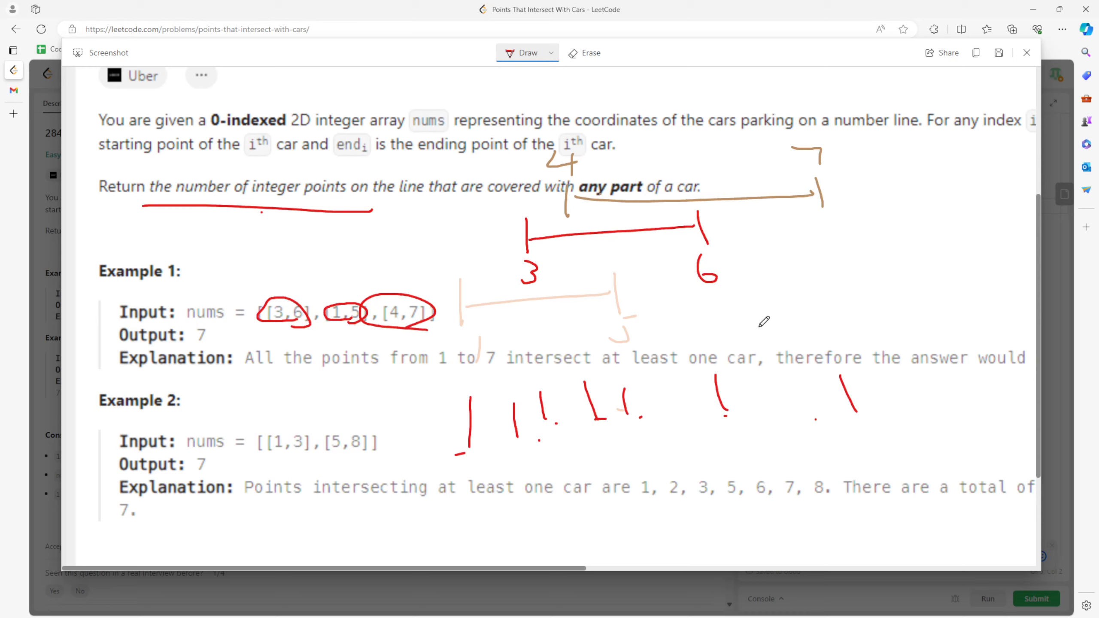
mouse_move(767, 138)
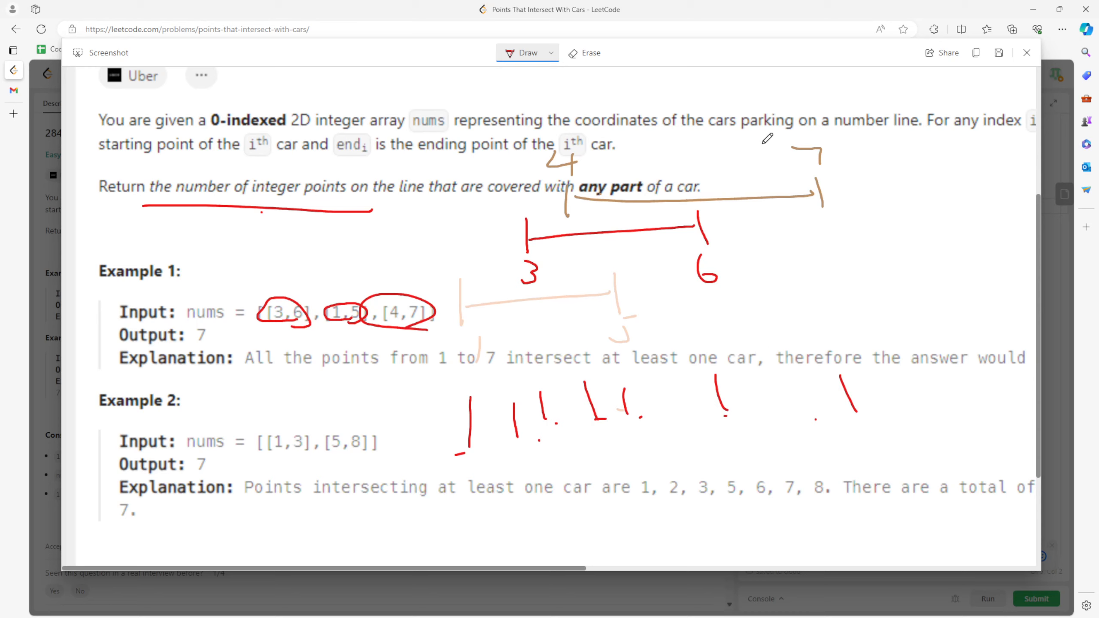
mouse_move(620, 246)
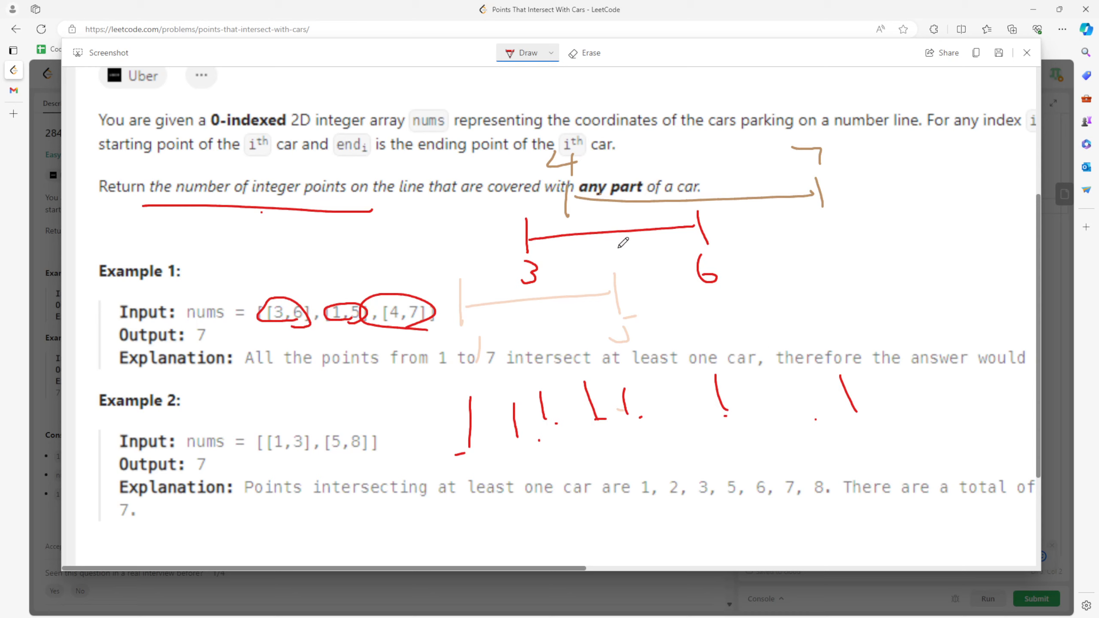
Sketch Example 2's two car spans and circle the covered points on the number line.
scroll(down, 3)
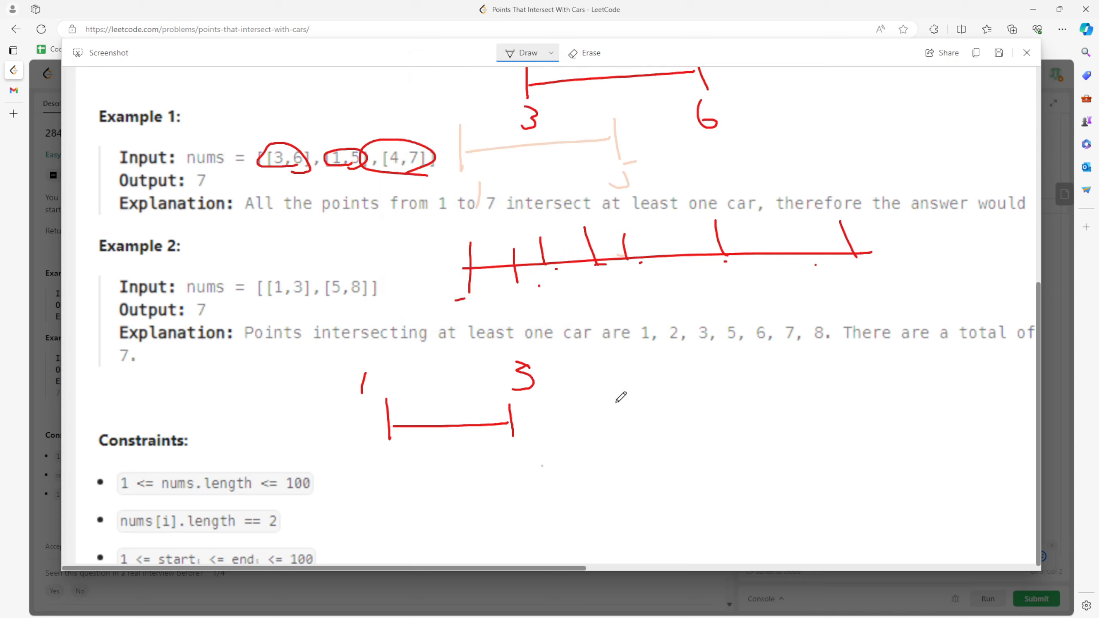
drag(617, 406, 764, 463)
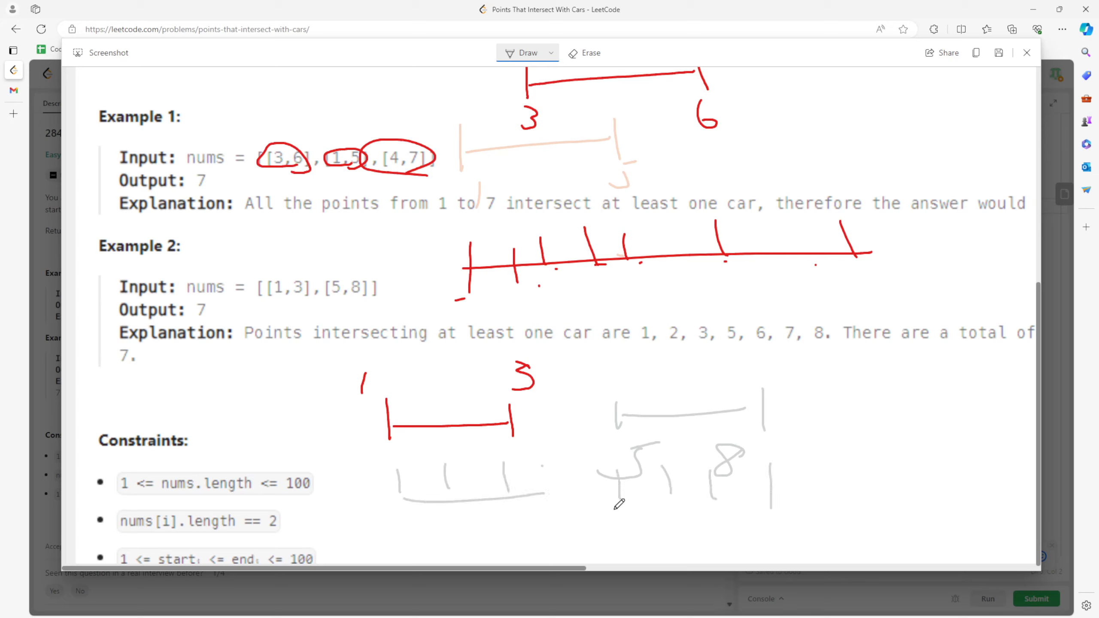
drag(603, 506, 826, 506)
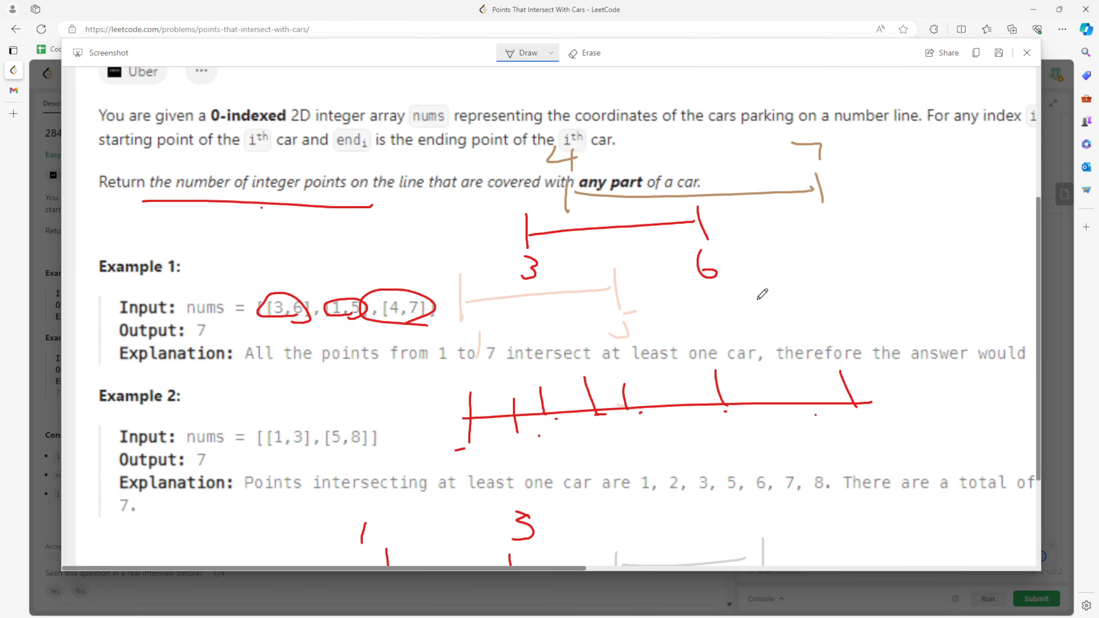
mouse_move(781, 268)
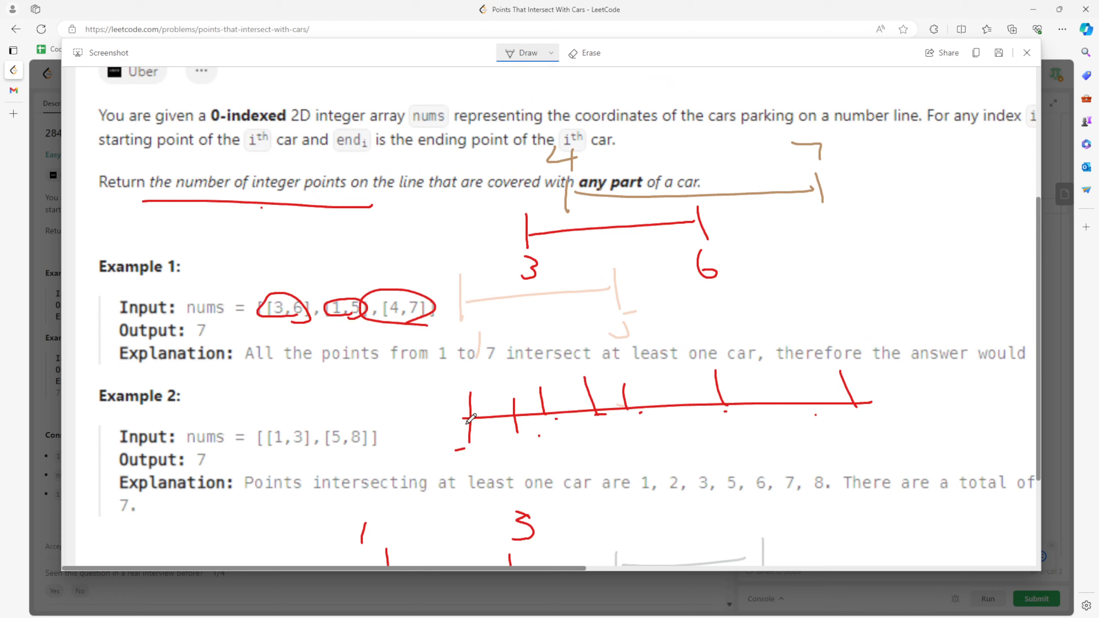
drag(456, 393, 610, 449)
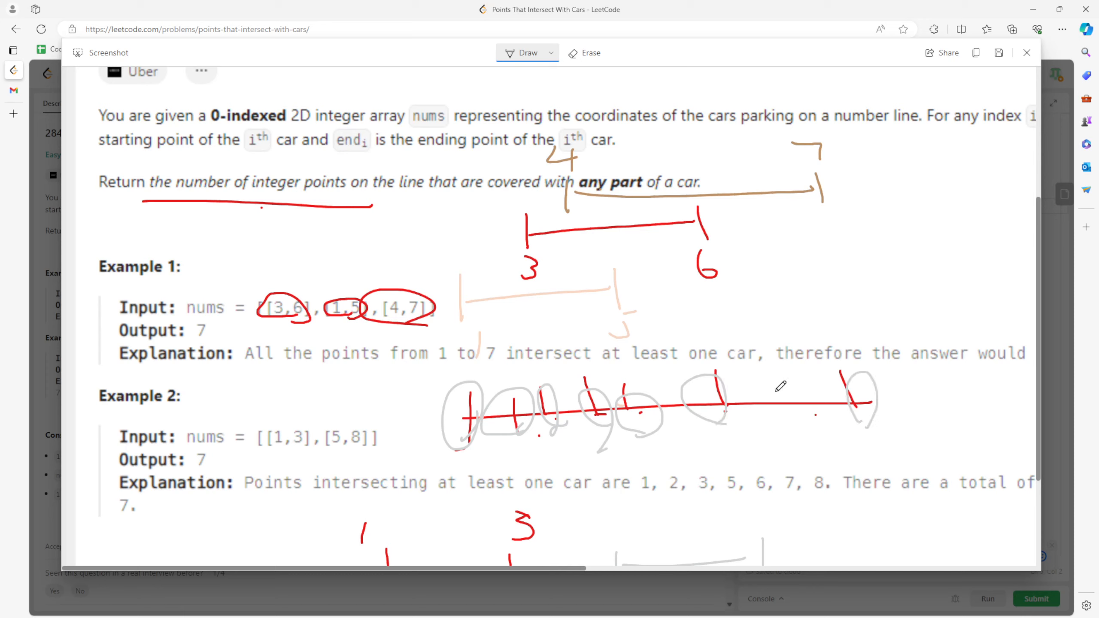
mouse_move(1027, 52)
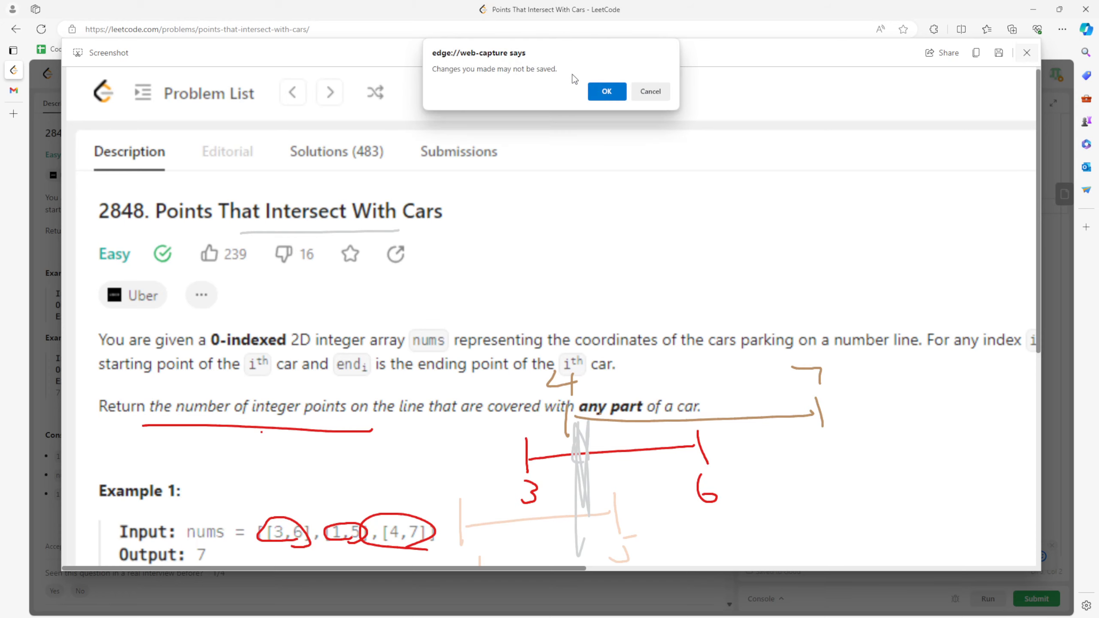
Discard the capture and declare HashSet<Integer> res = new HashSet() in numberOfPoints.
click(607, 91)
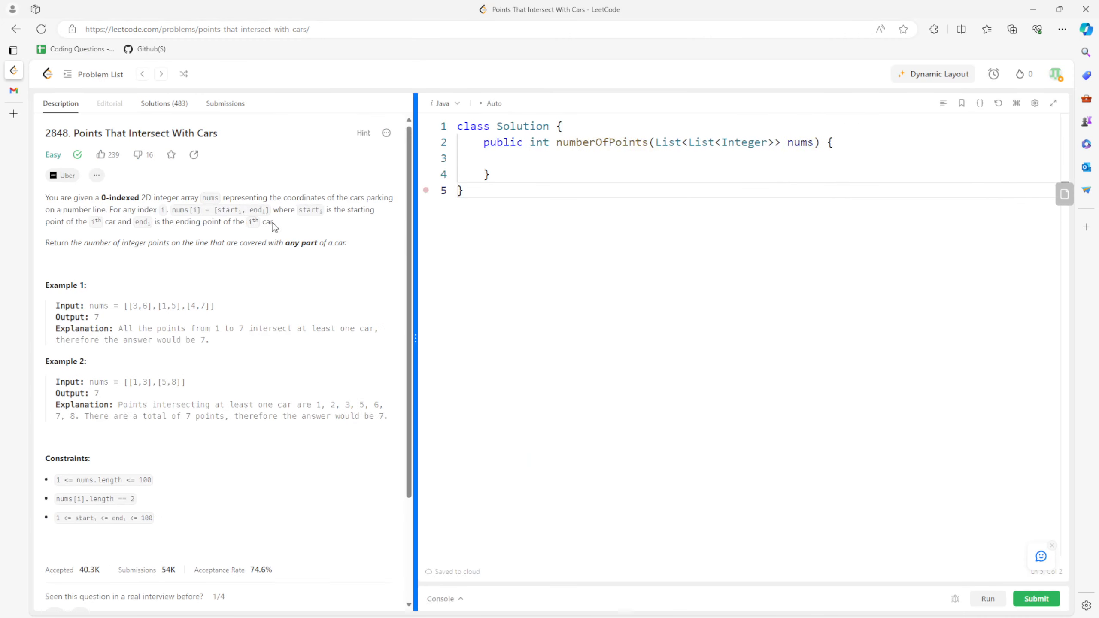
text(HashS)
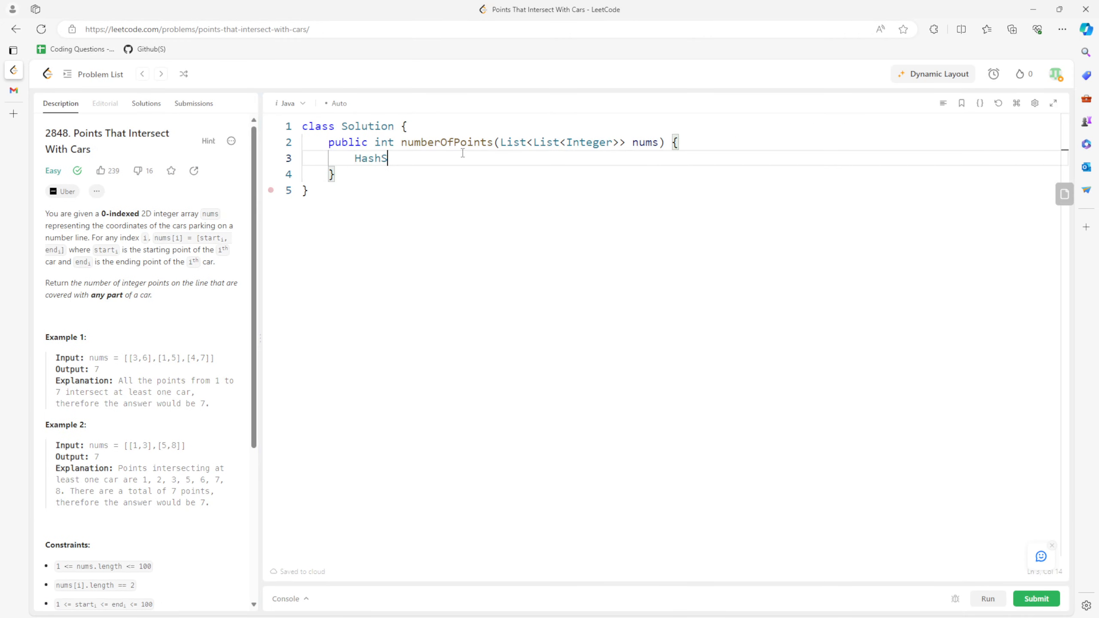
text(et<Integer> res =)
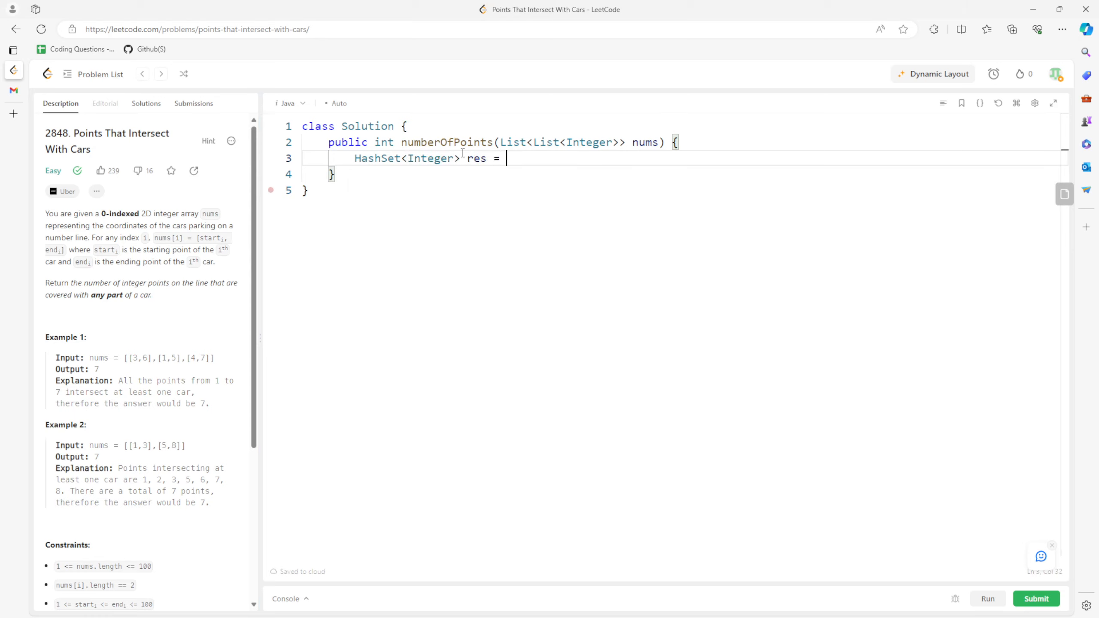
text(new HashSet();)
text(return res.size();)
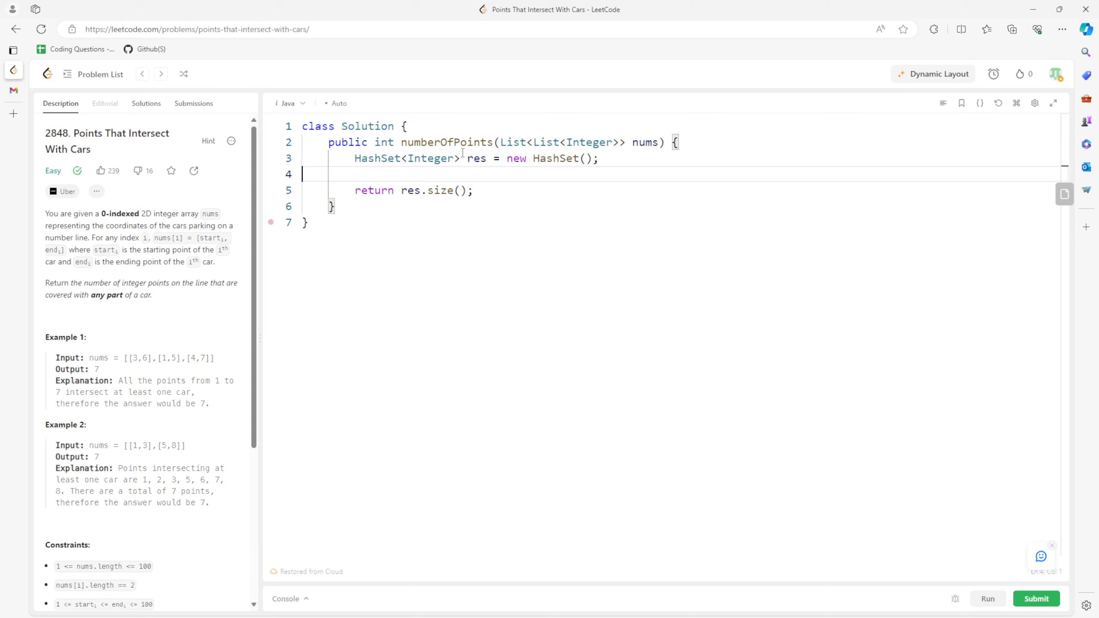
Loop over nums, adding every integer from num.get(0) to num.get(1) into res with res.add(i).
text(for(List<Integer> num: num)
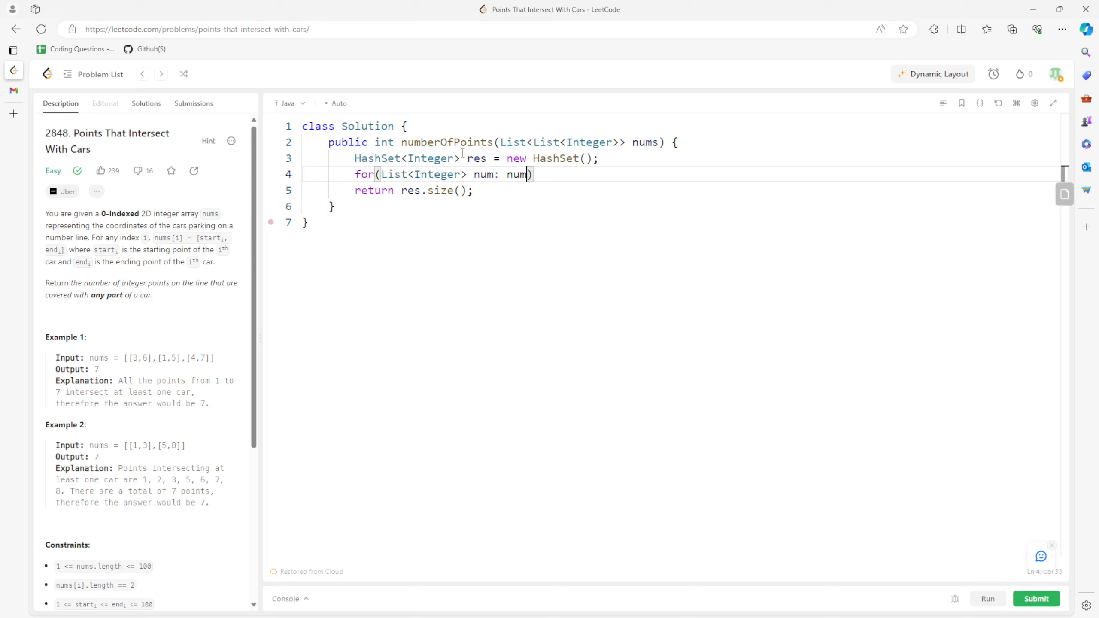
text(s){)
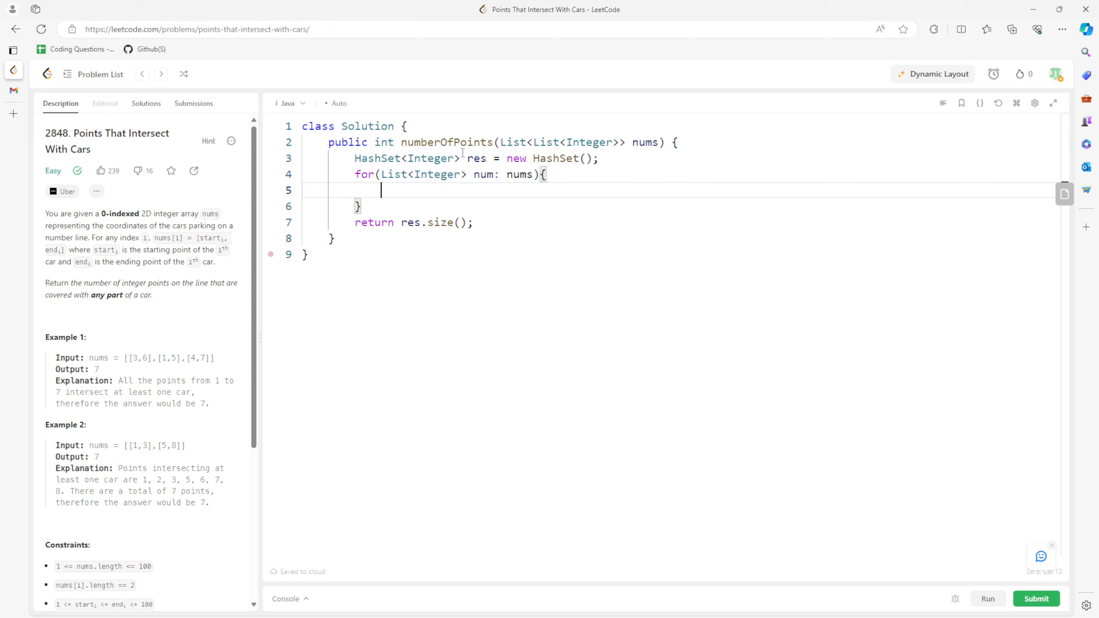
text(for(int i =)
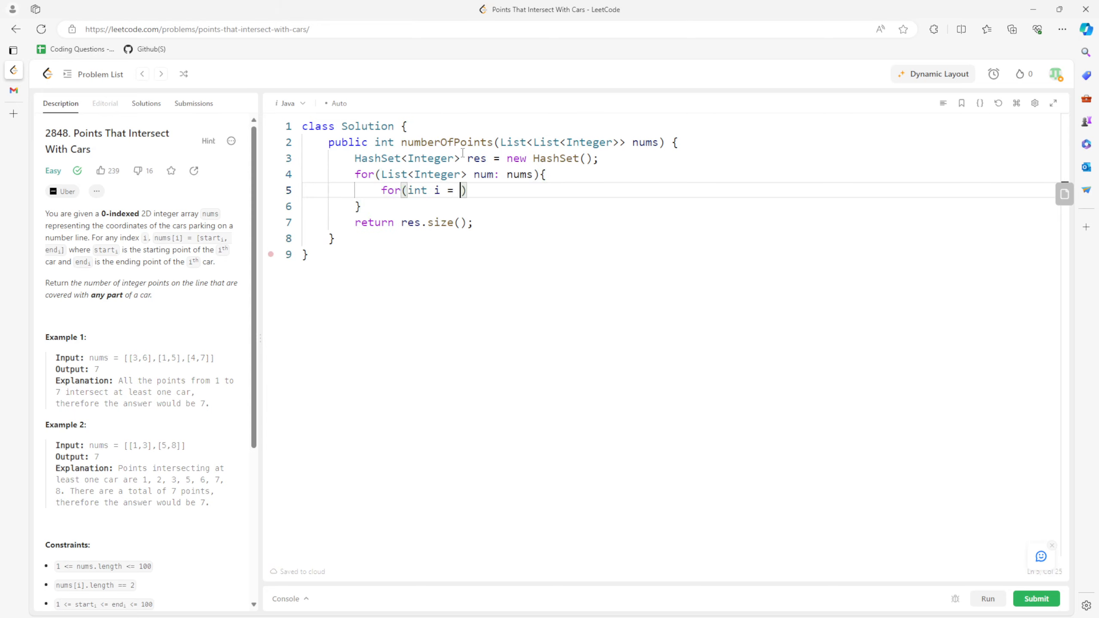
text(num.ge)
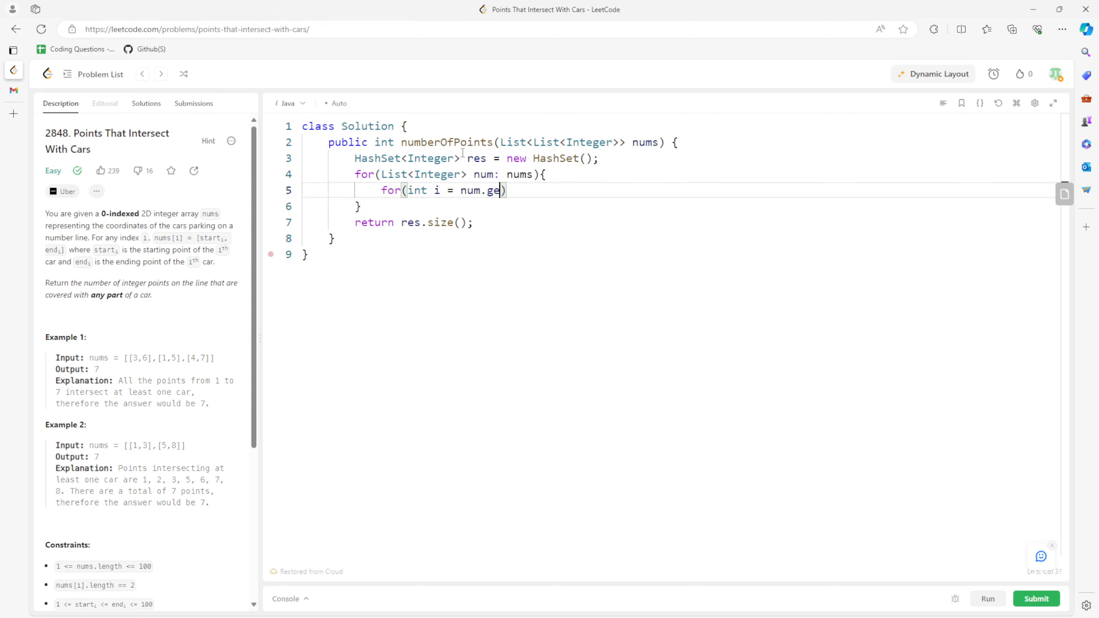
text(t(0); i <)
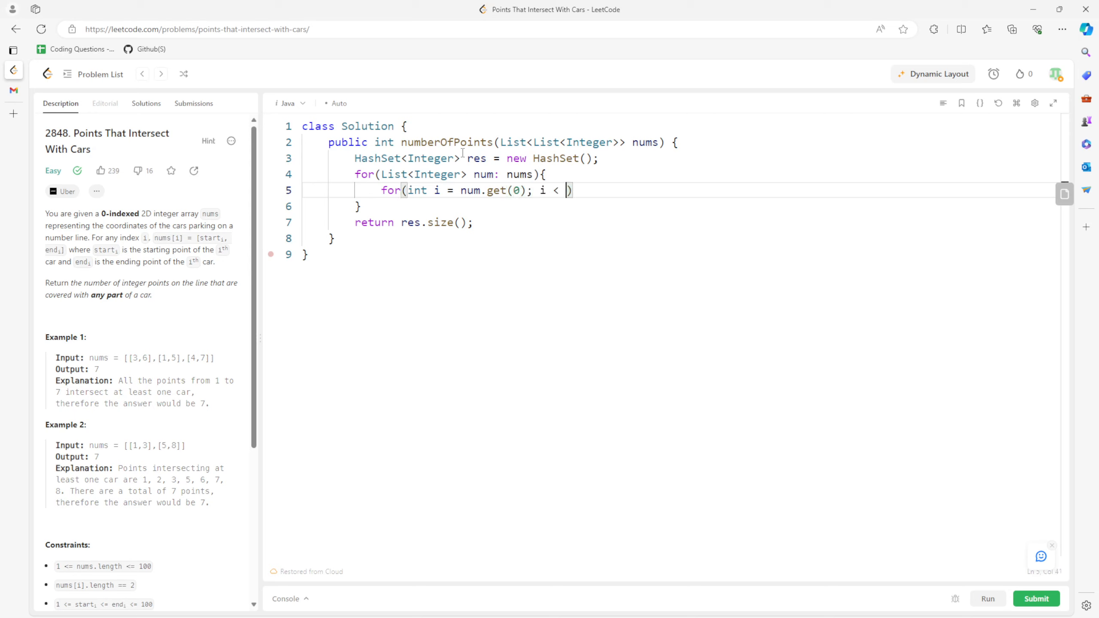
text(=)
text(res.add()
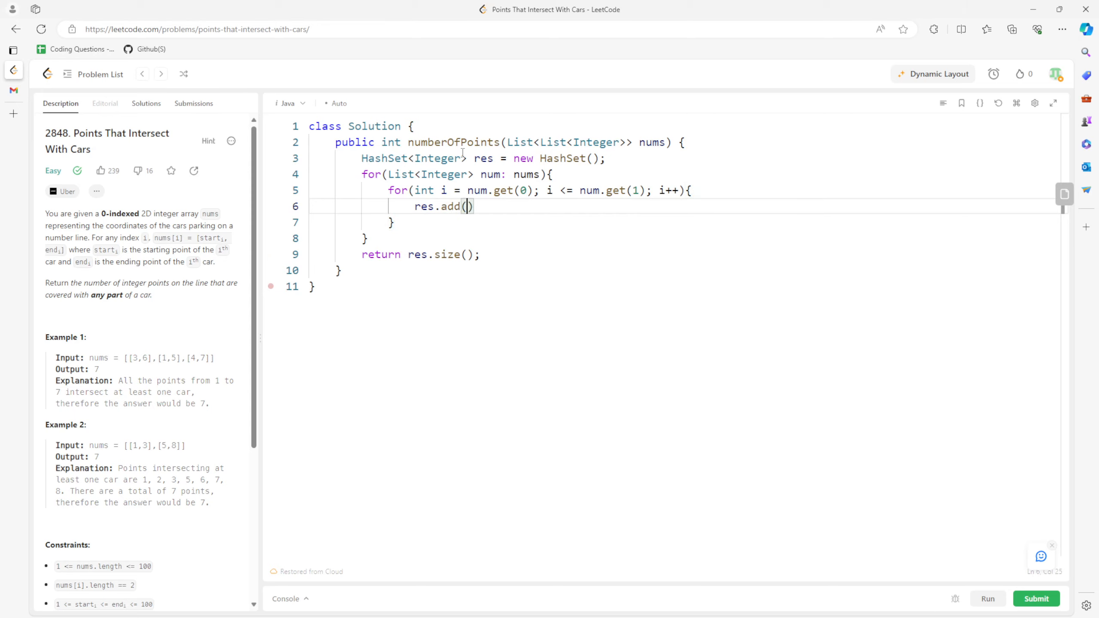
text(i);)
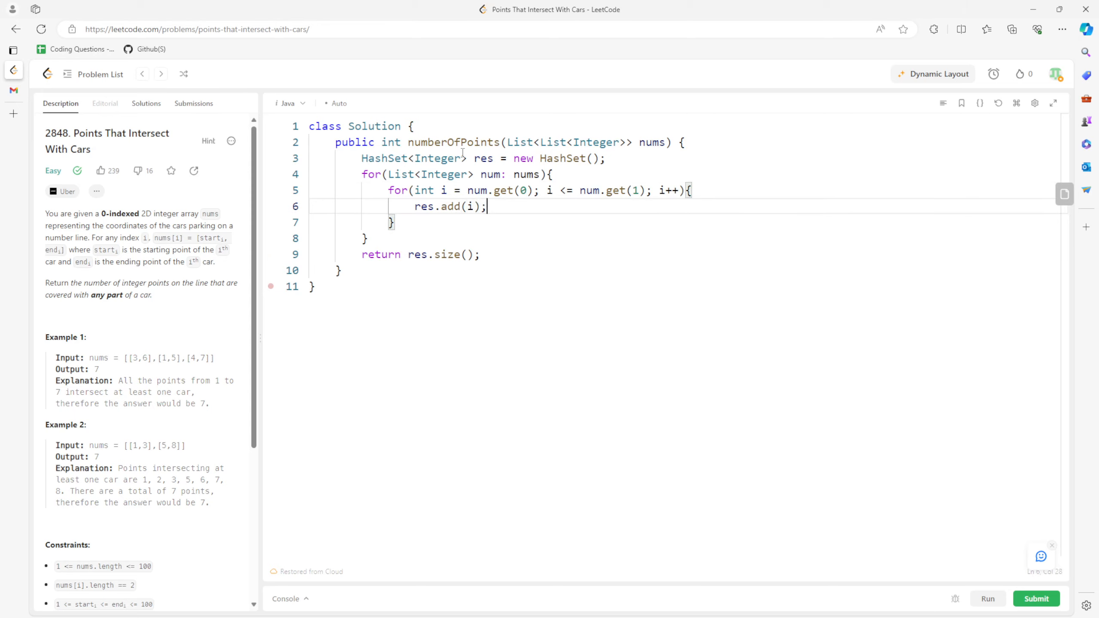
mouse_move(910, 532)
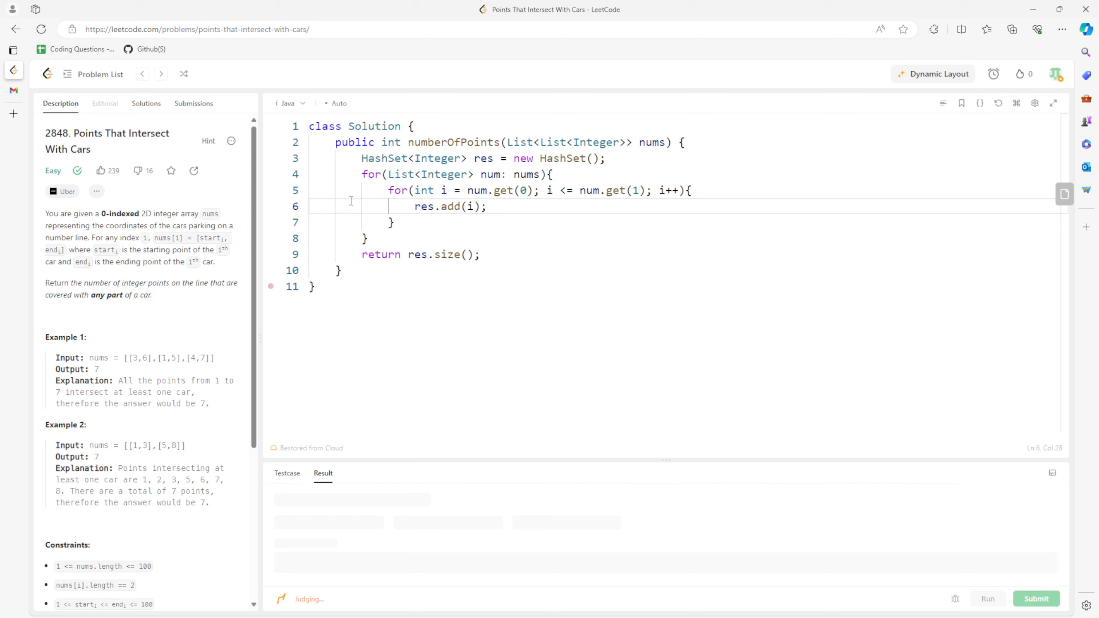
Submit the solution, see it Accepted, and return to the problem description.
click(1036, 600)
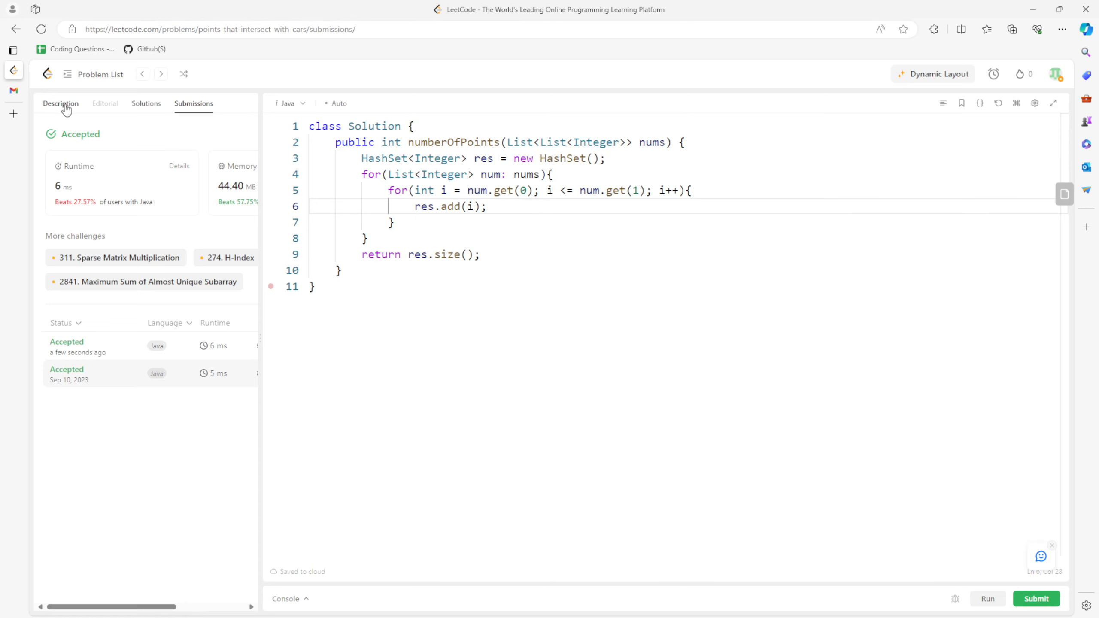
click(60, 103)
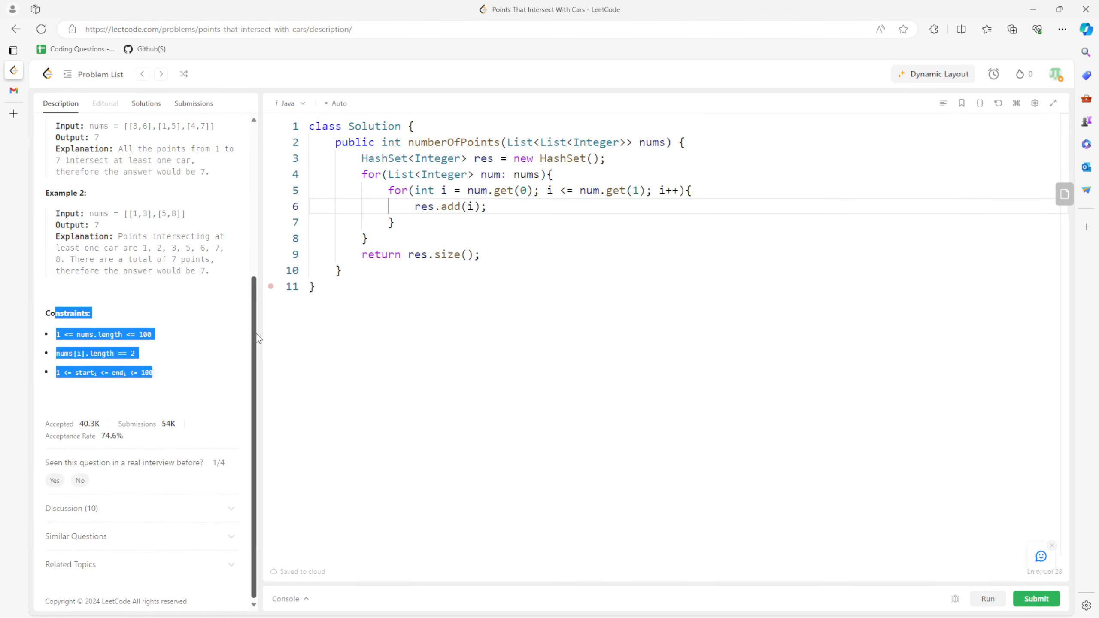
mouse_move(263, 339)
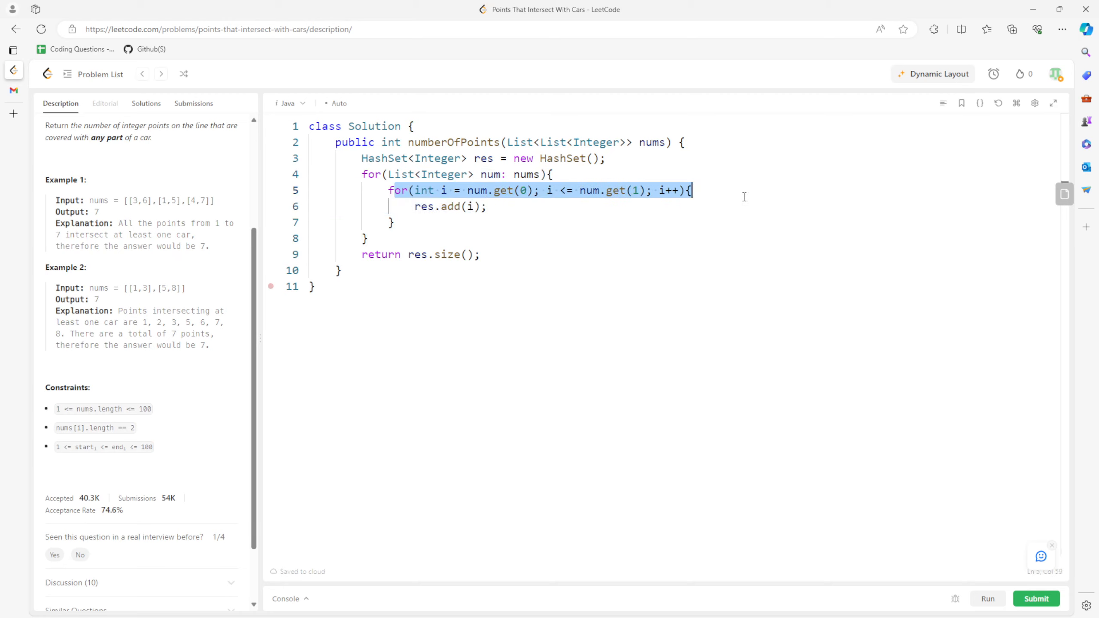
mouse_move(578, 197)
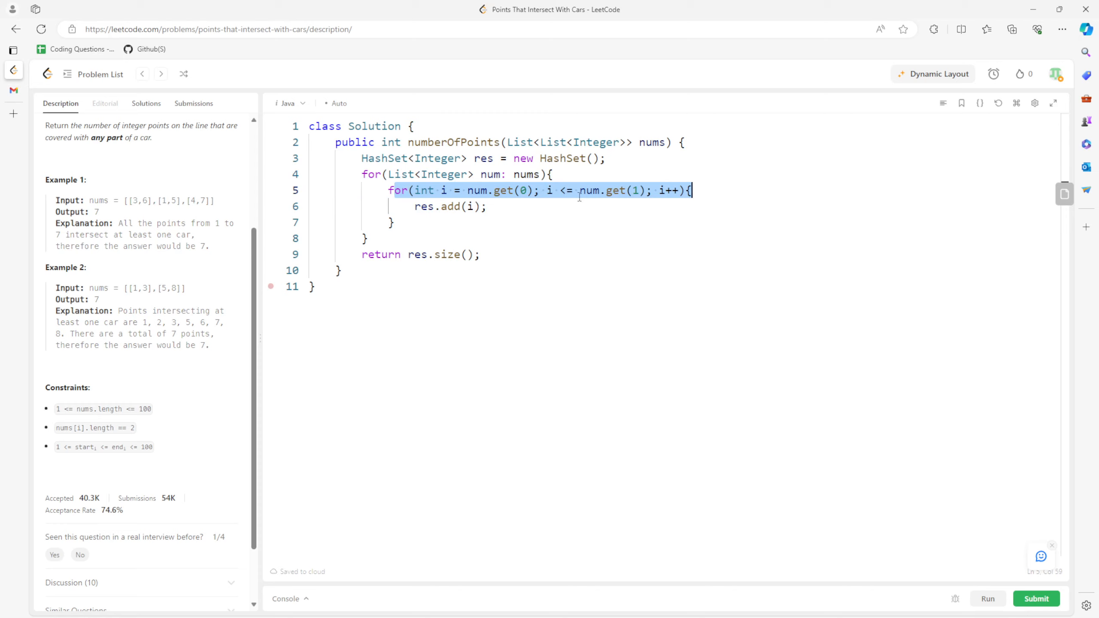
mouse_move(647, 182)
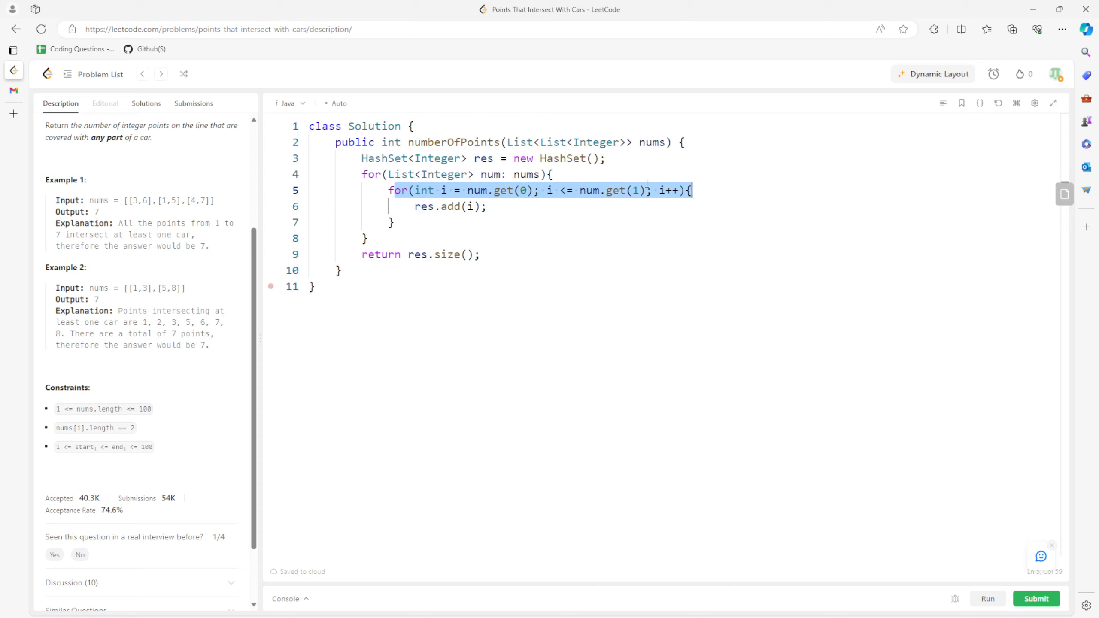